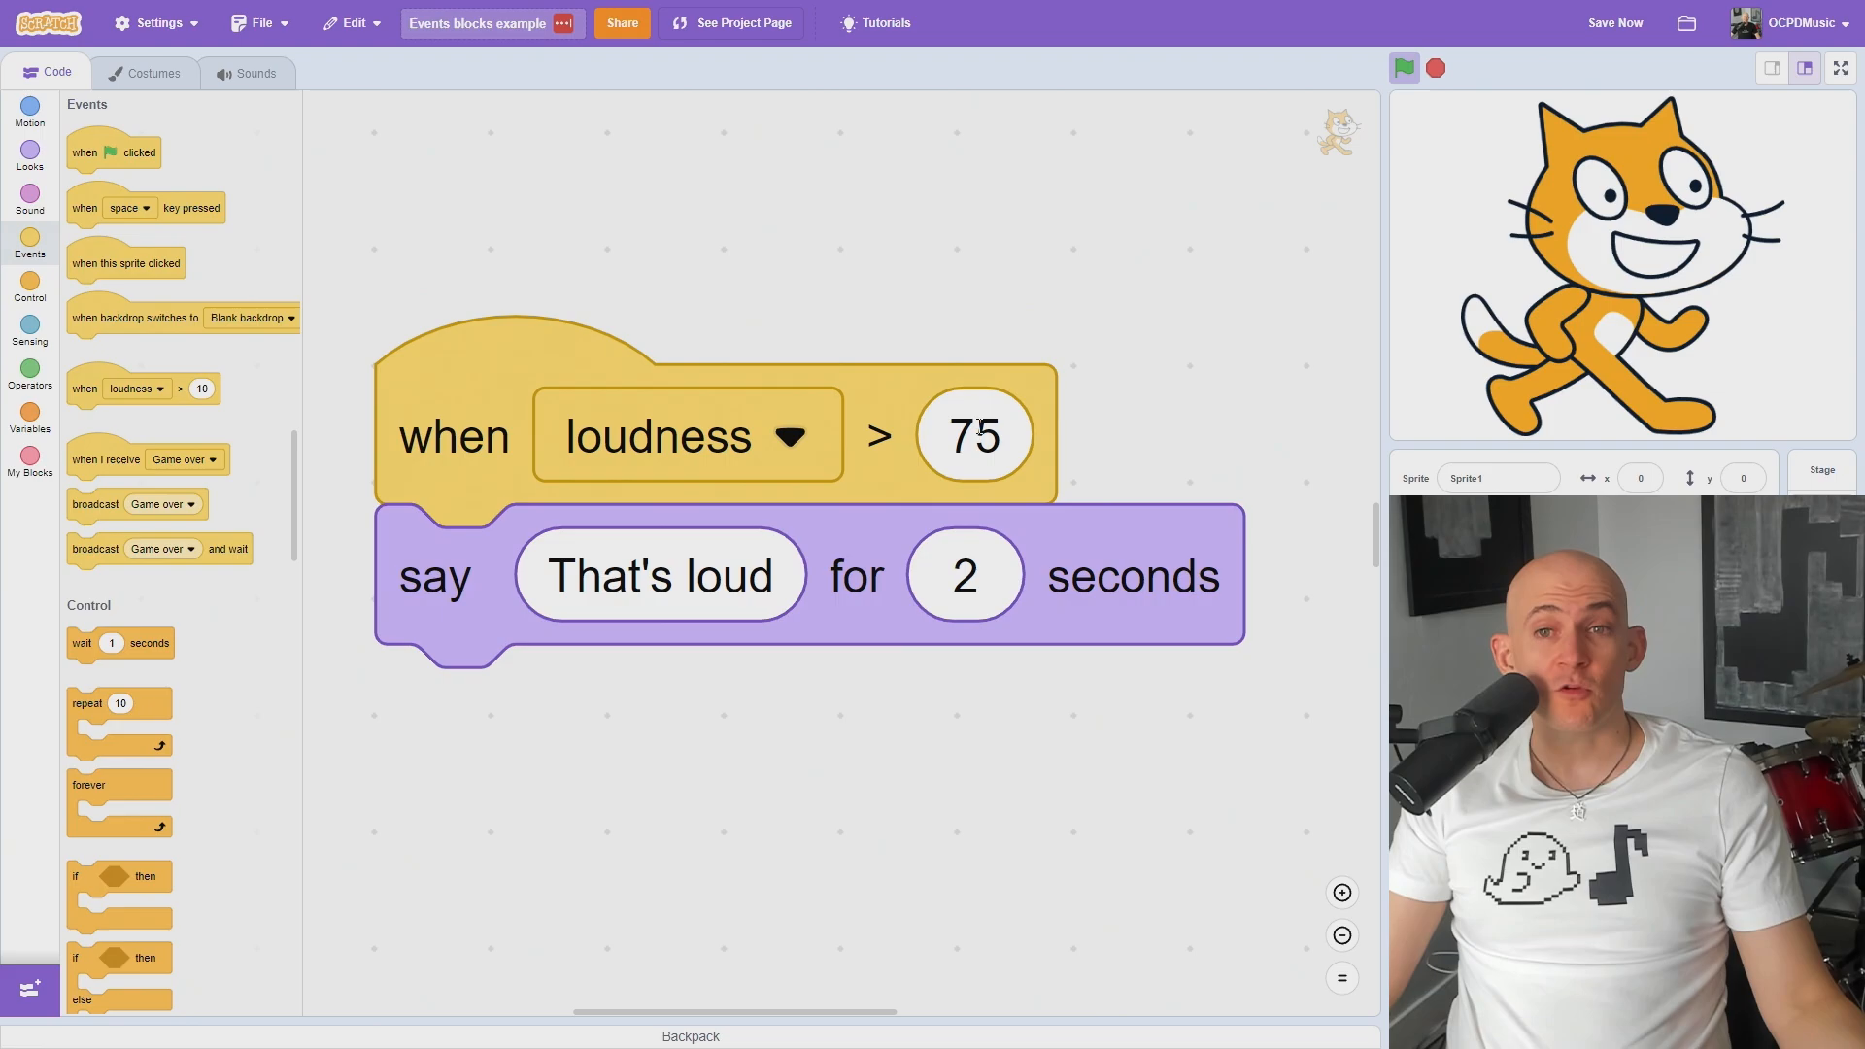
- Show the two 'when timer > 10' broadcast Game over scripts and the Game over! receiver
click(1614, 22)
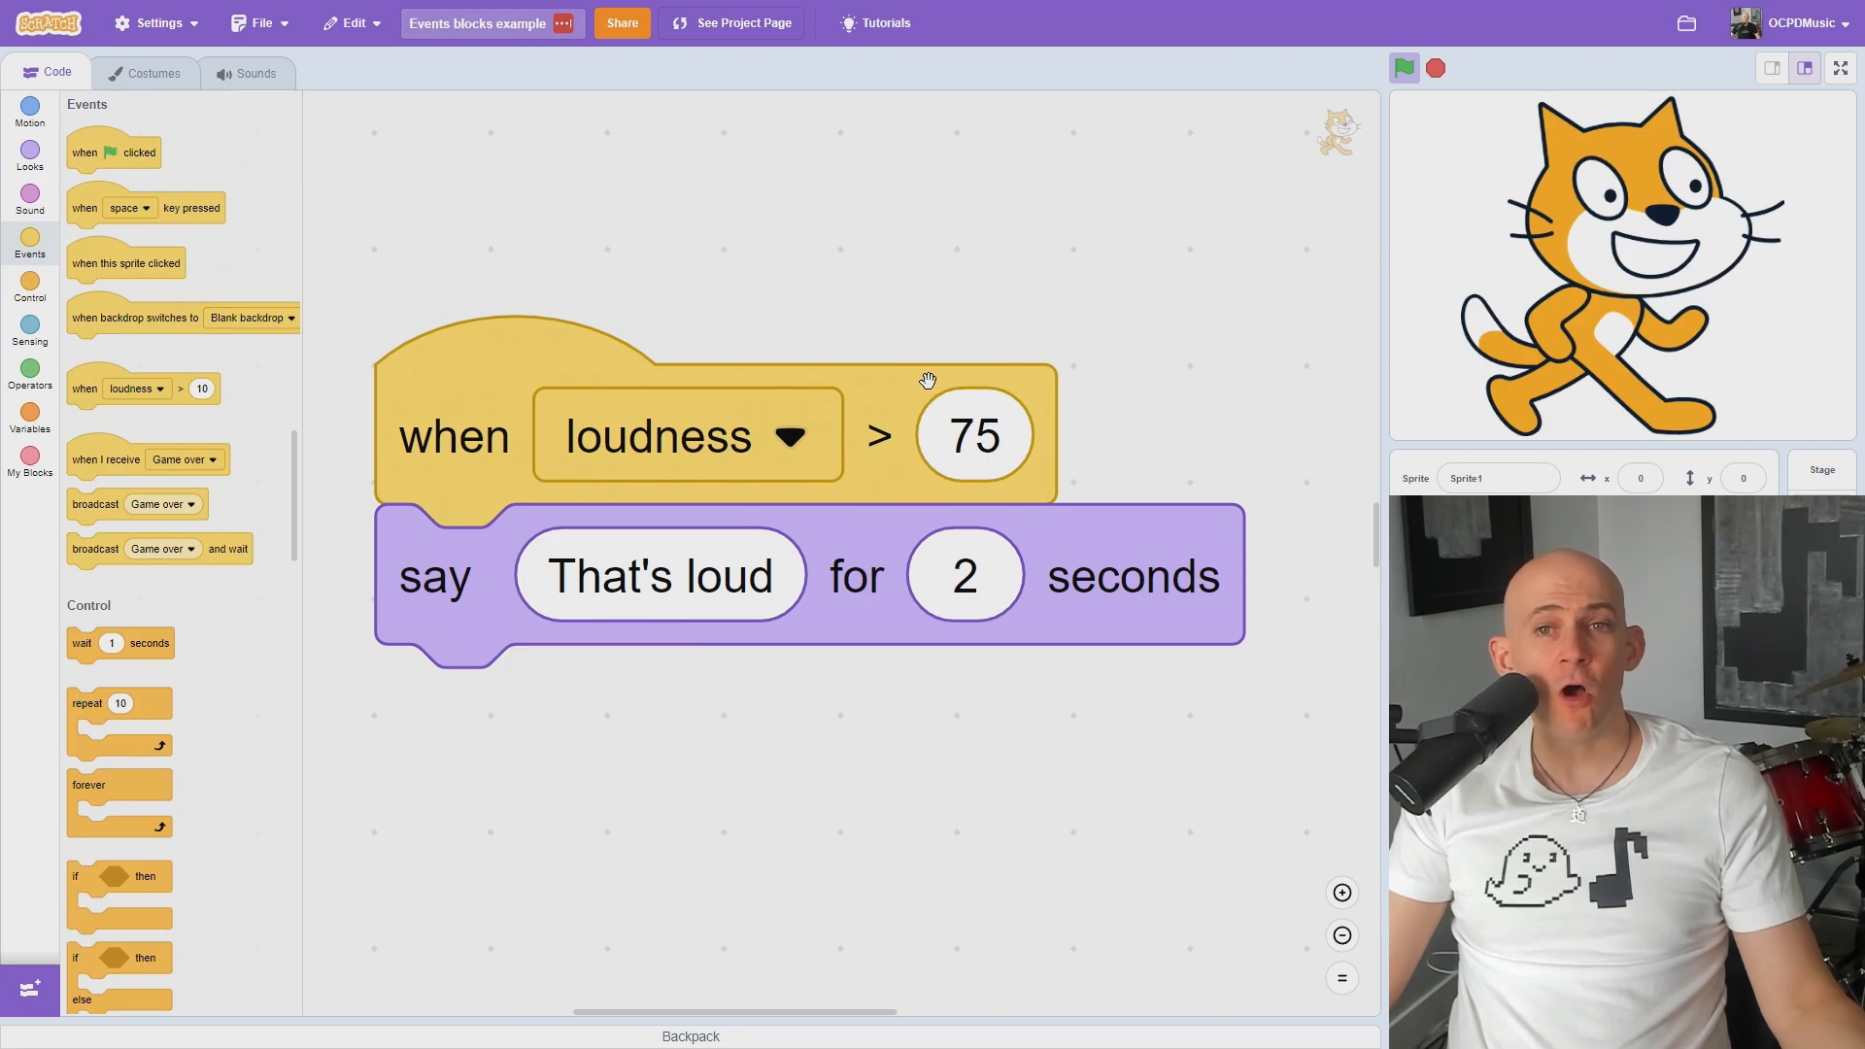
mouse_move(939, 335)
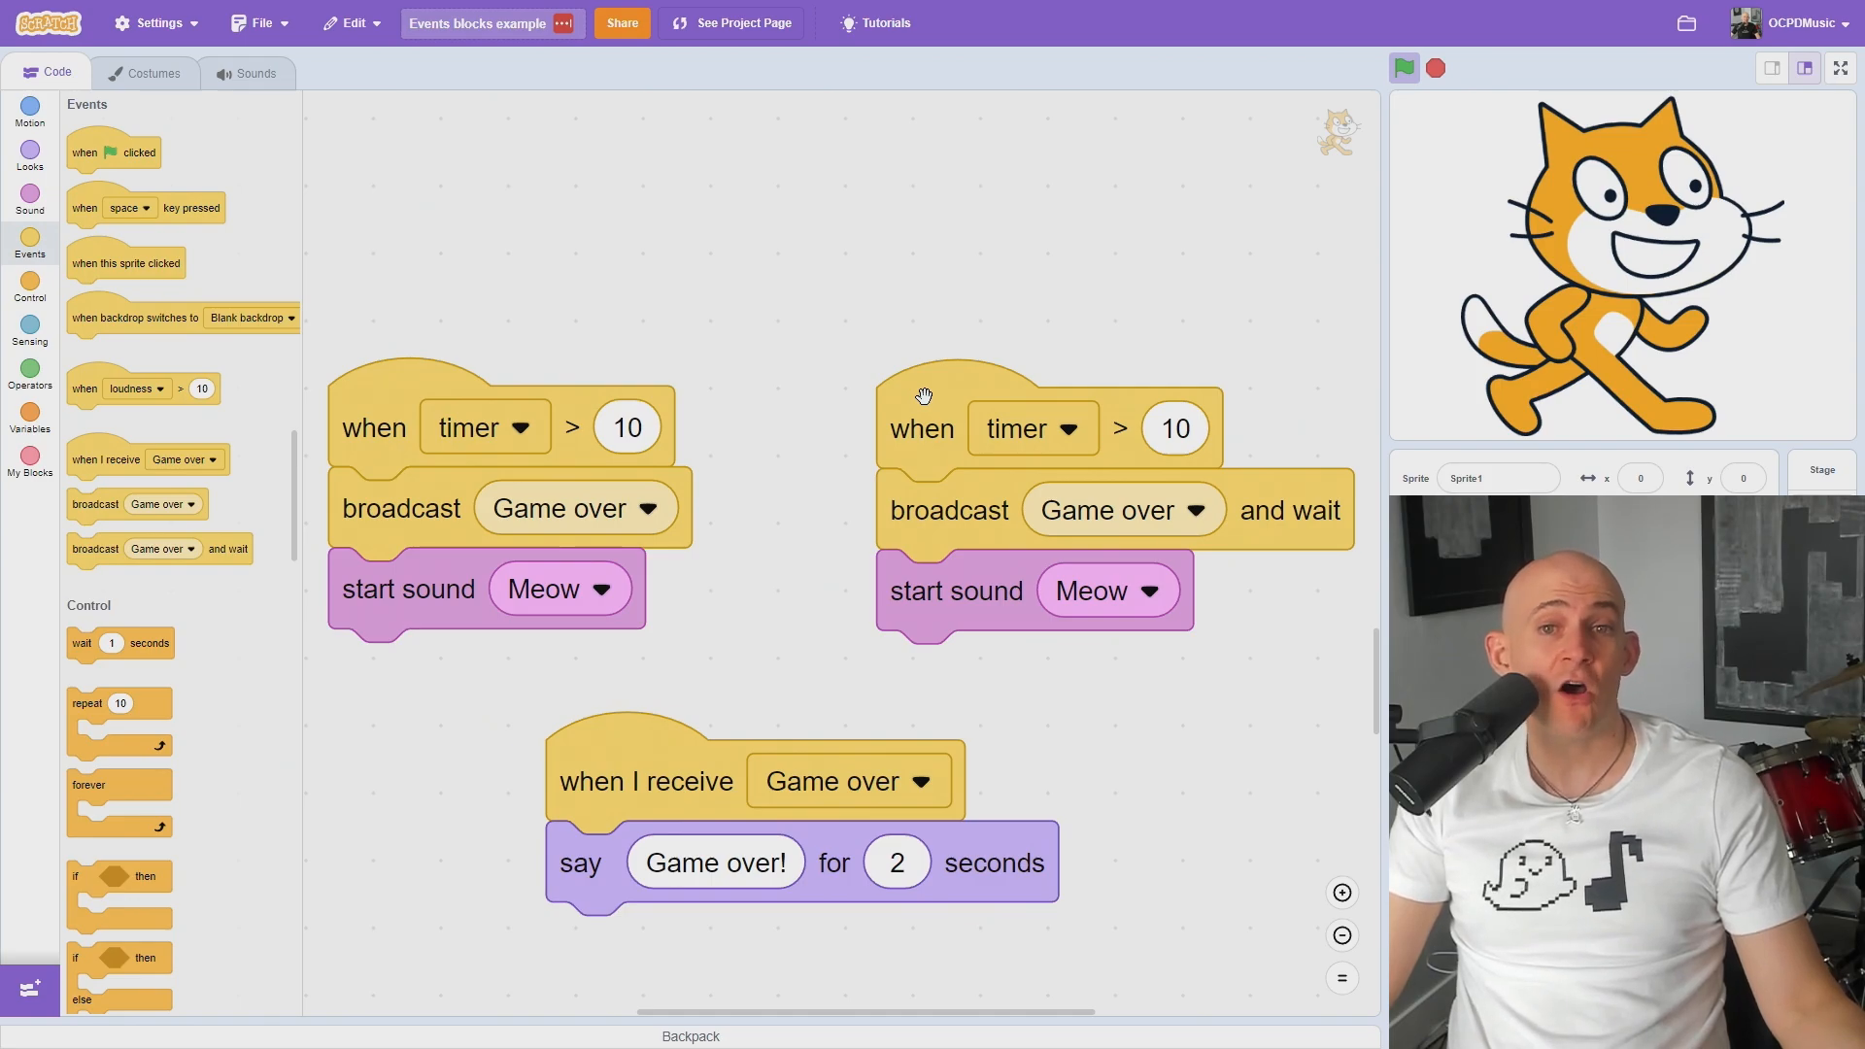
- Browse message names, begin a New message then cancel it, and start the green-flag scripts
click(926, 781)
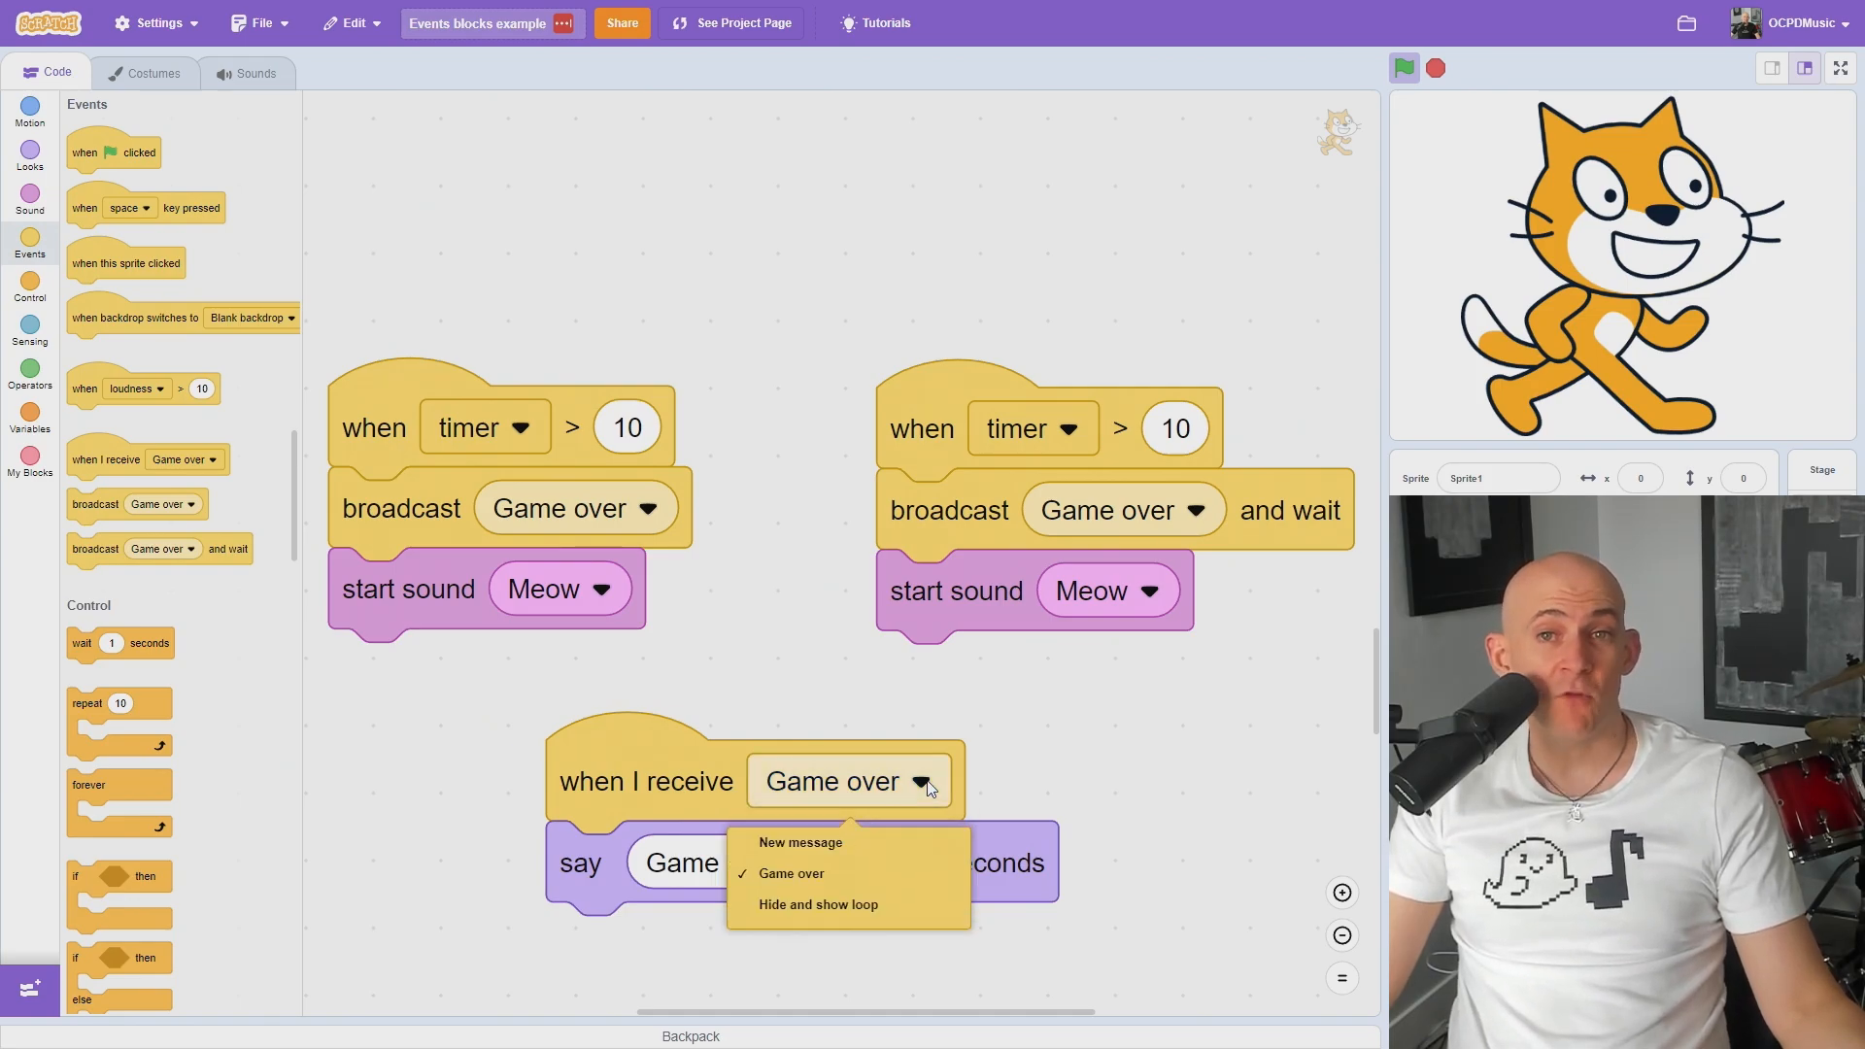
click(800, 842)
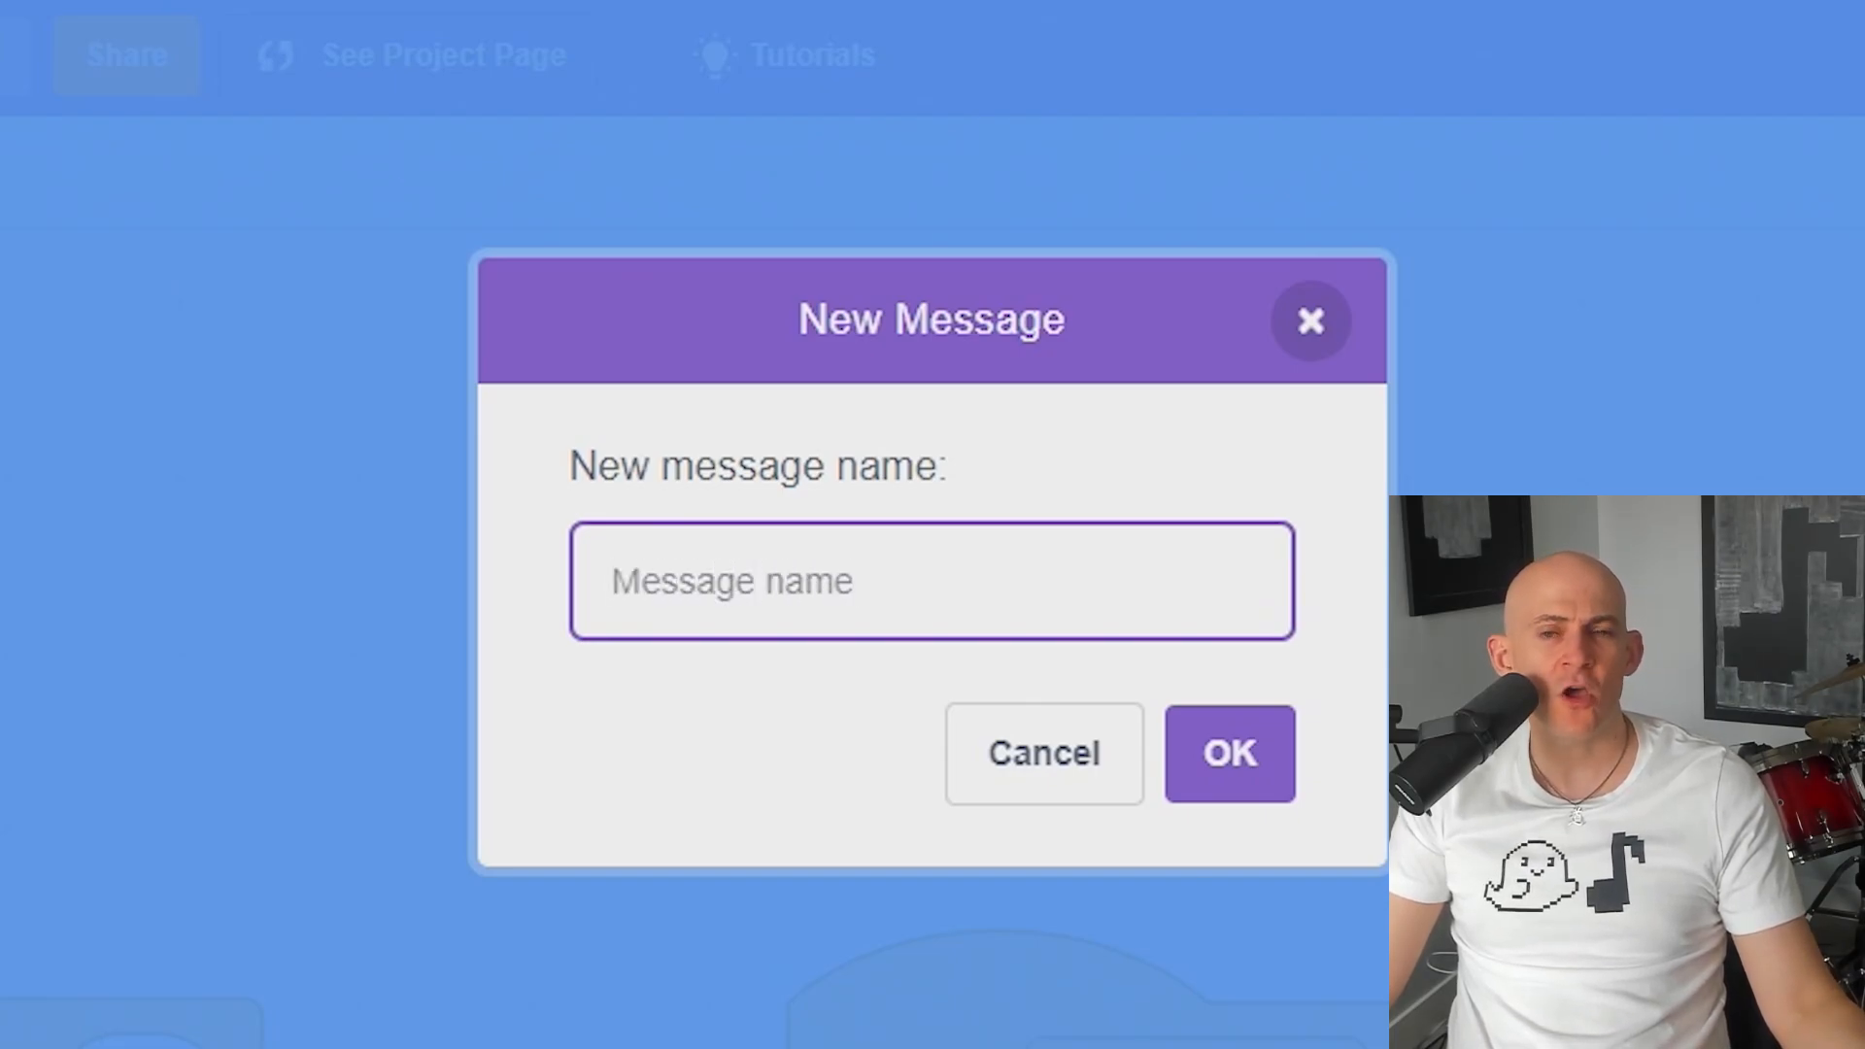
click(1229, 753)
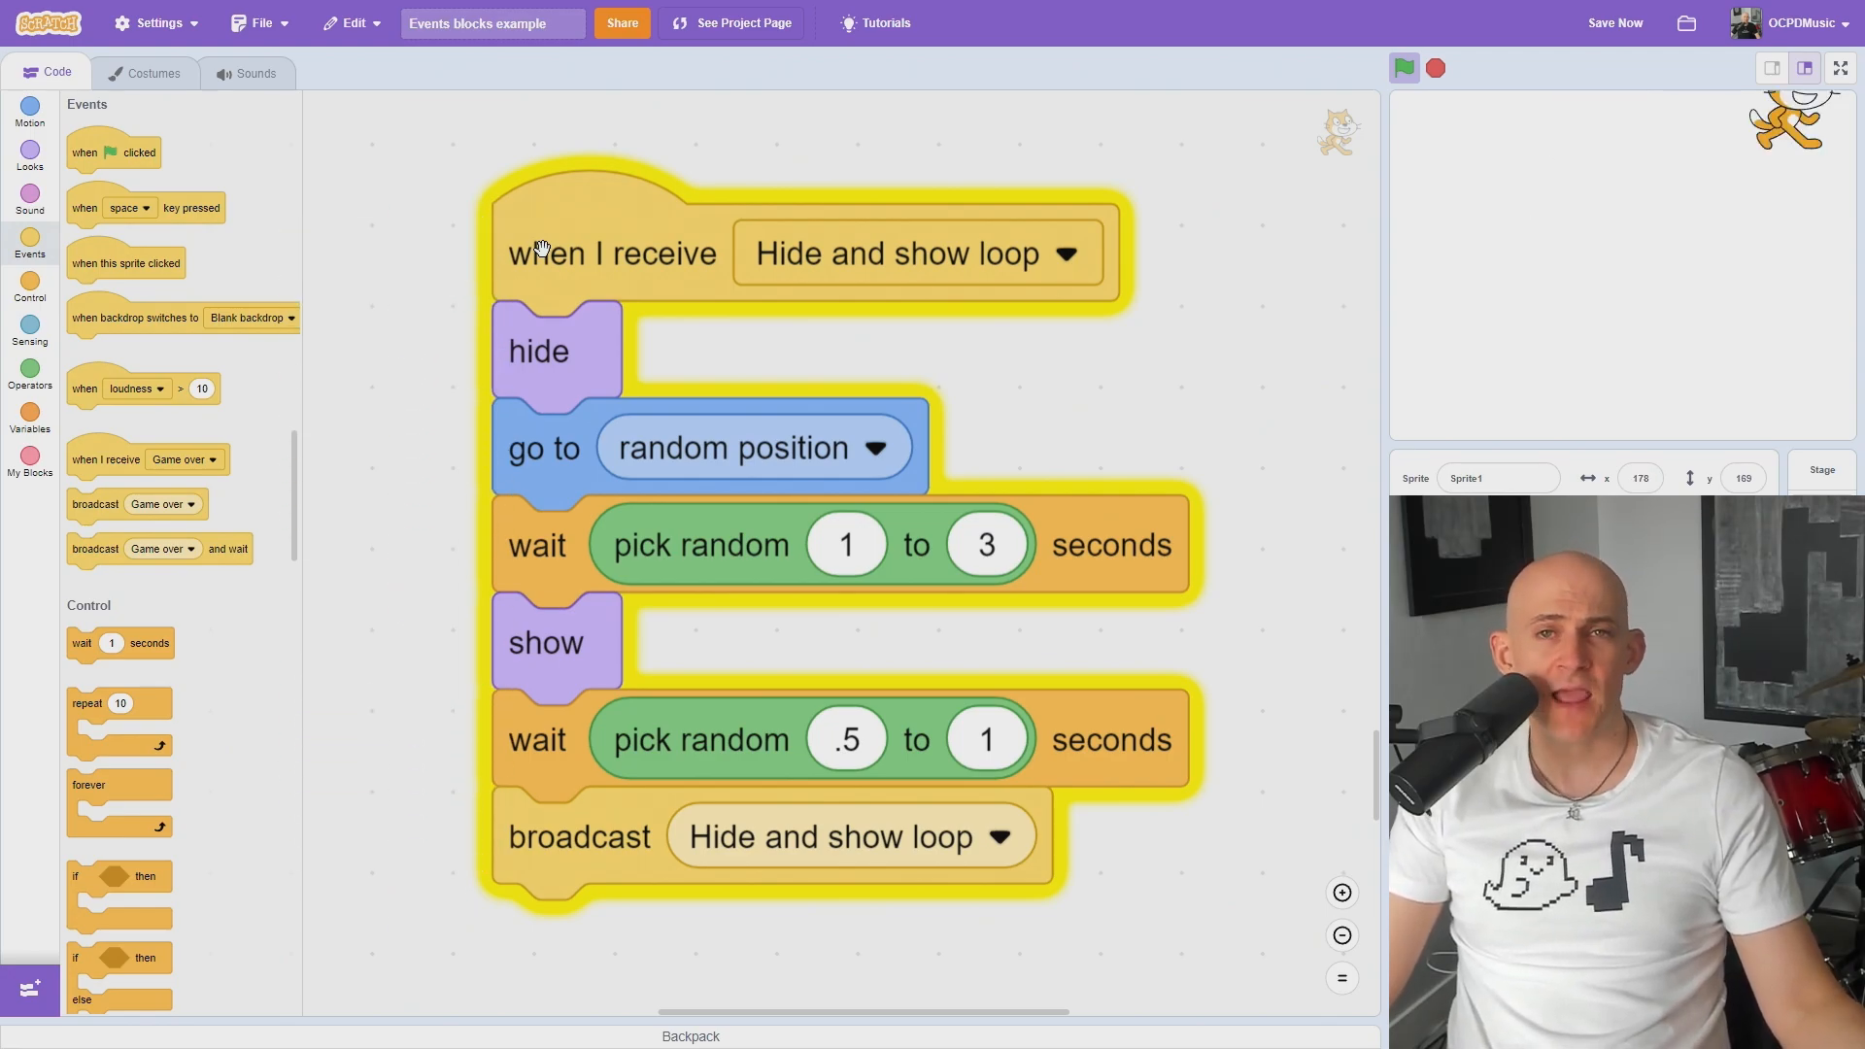
click(1405, 68)
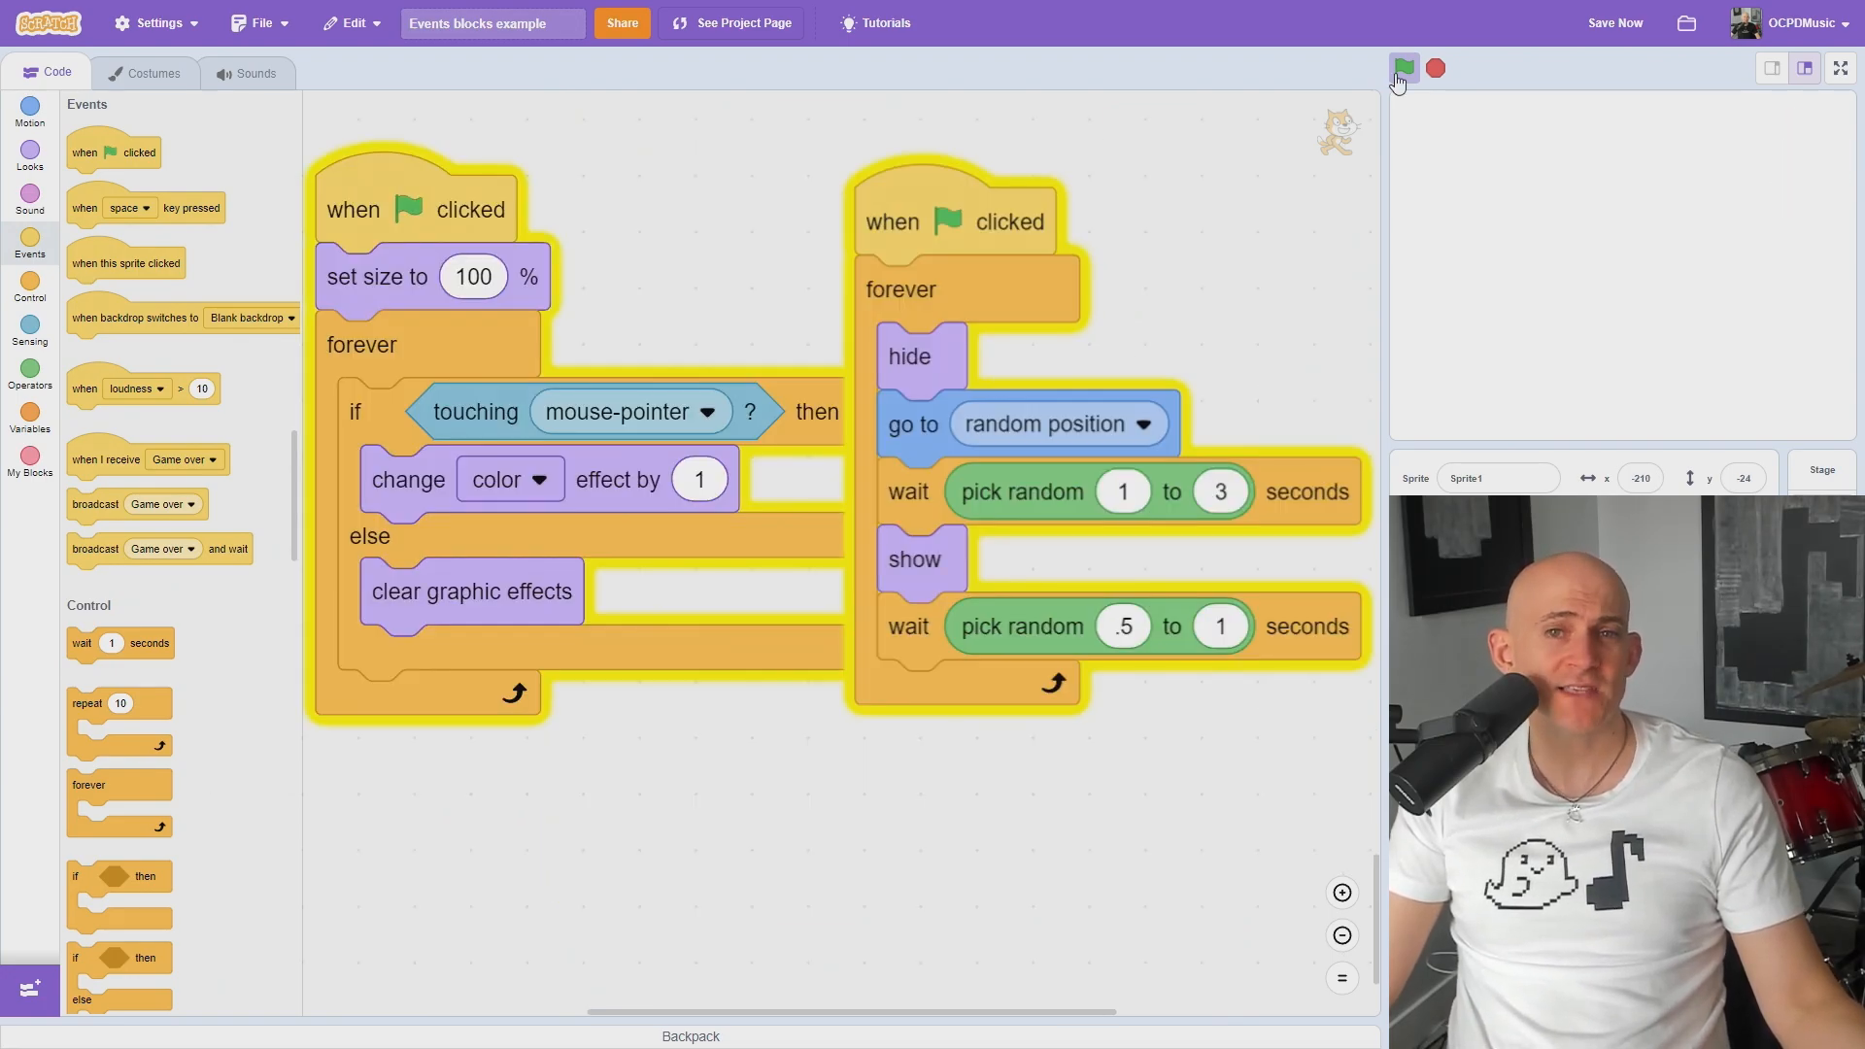
- Run the green-flag scripts twice so the cat pops up randomly, then stop everything
click(1404, 68)
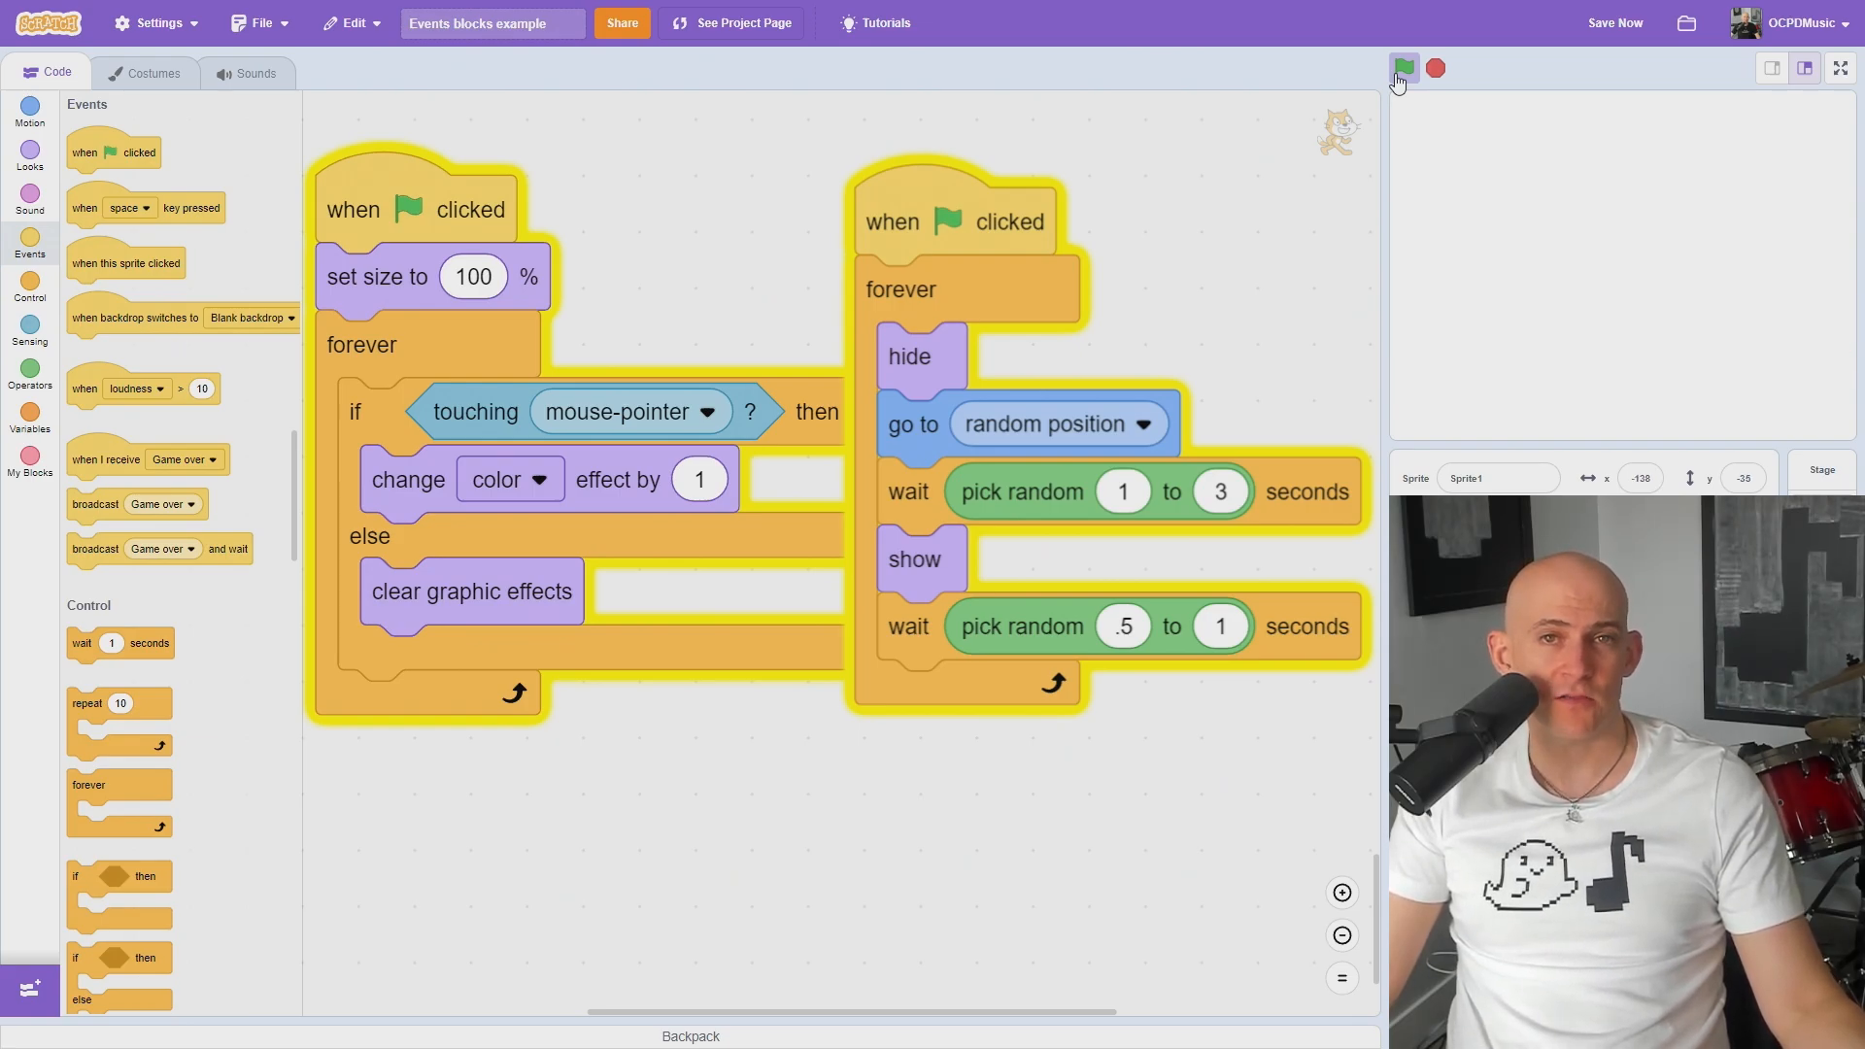
click(1404, 68)
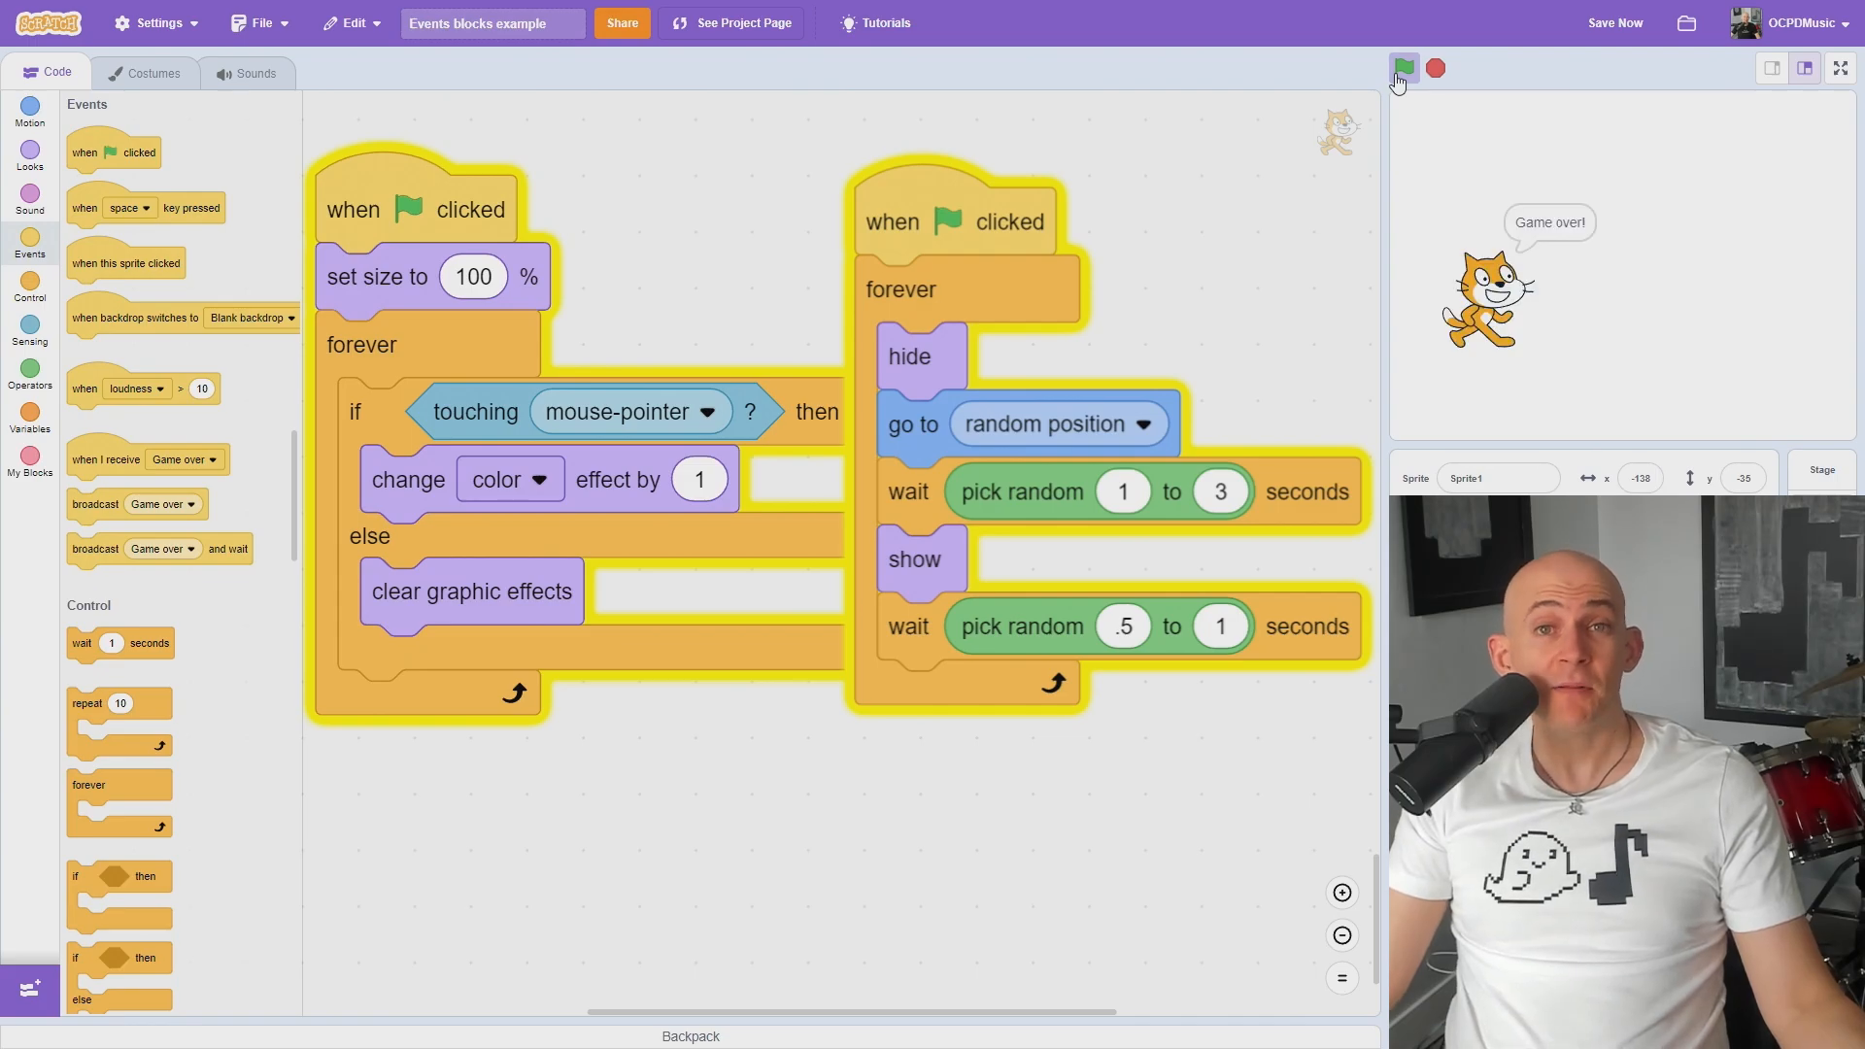
click(1435, 68)
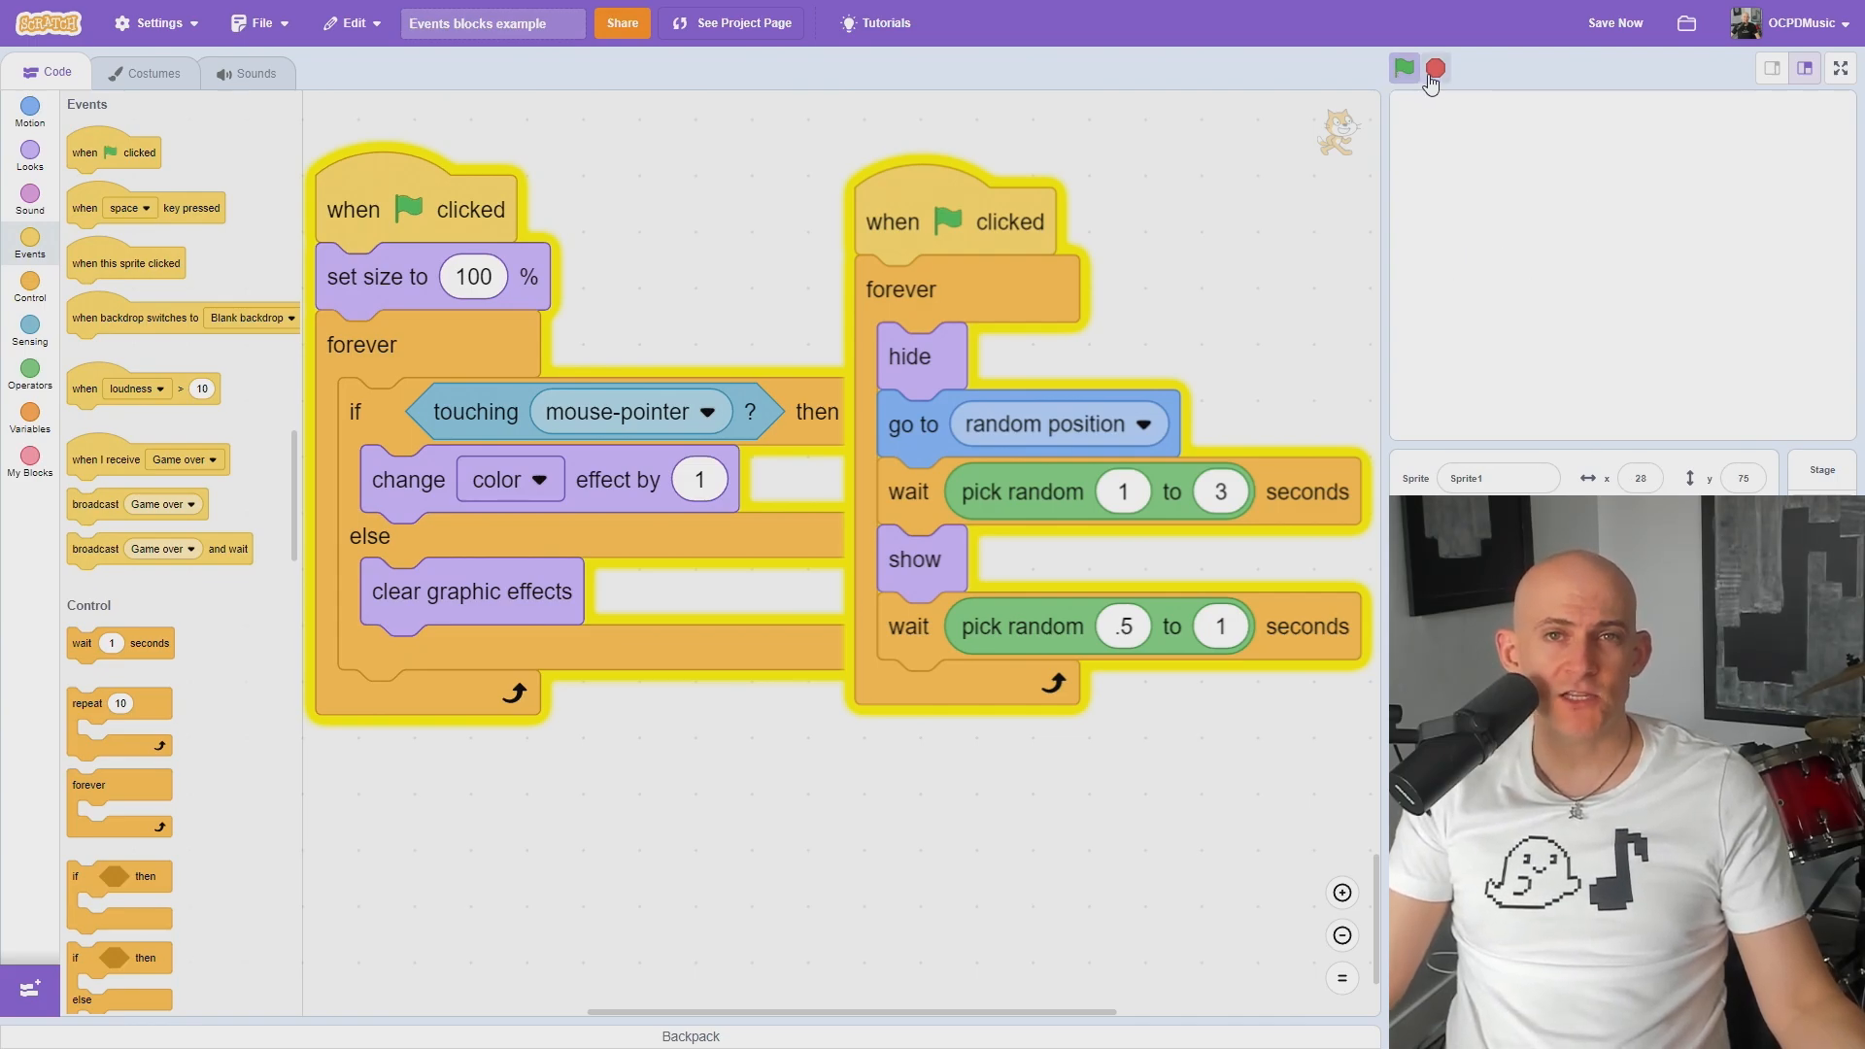